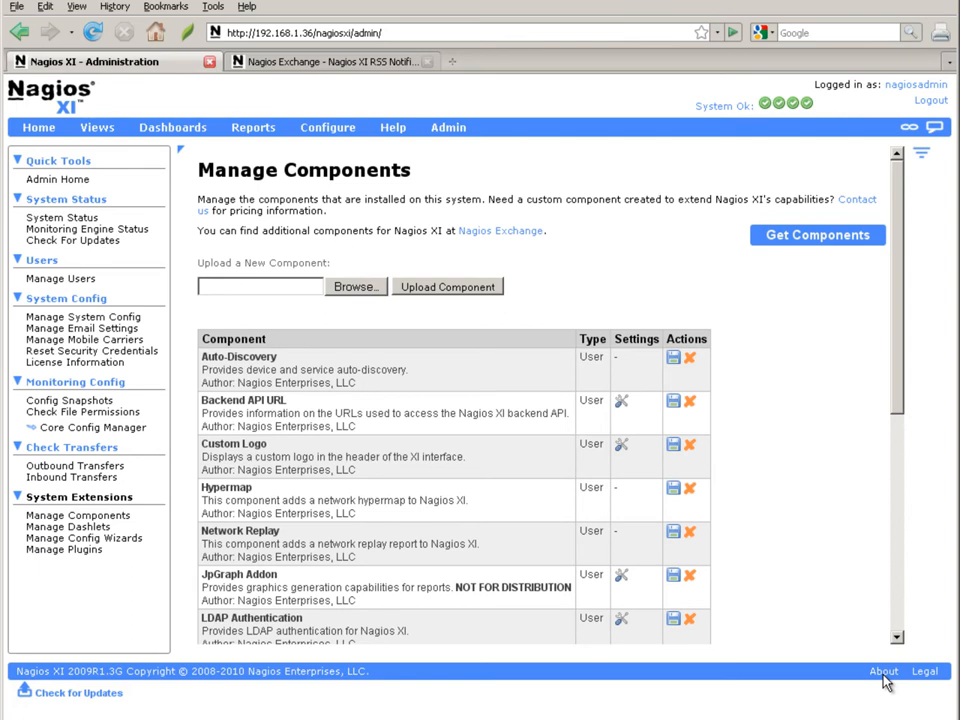
{"action": "mouse_move", "coordinate": [740, 352]}
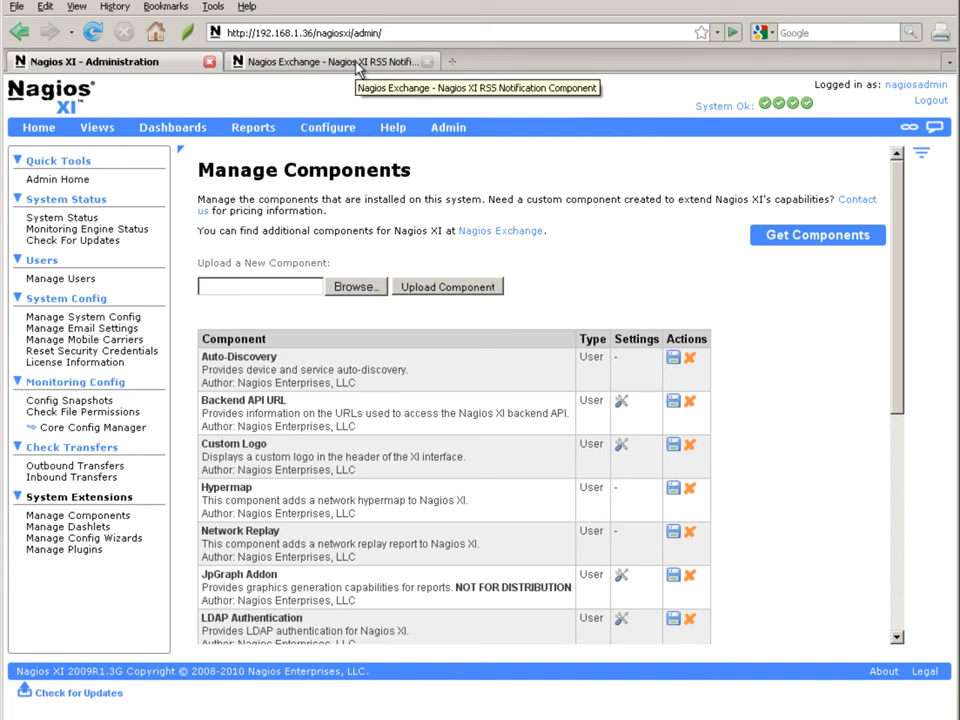
Find the RSS Notification Component download link on Nagios Exchange, cancelling a re-save of rssnotifications.zip
{"action": "left_click", "coordinate": [330, 61]}
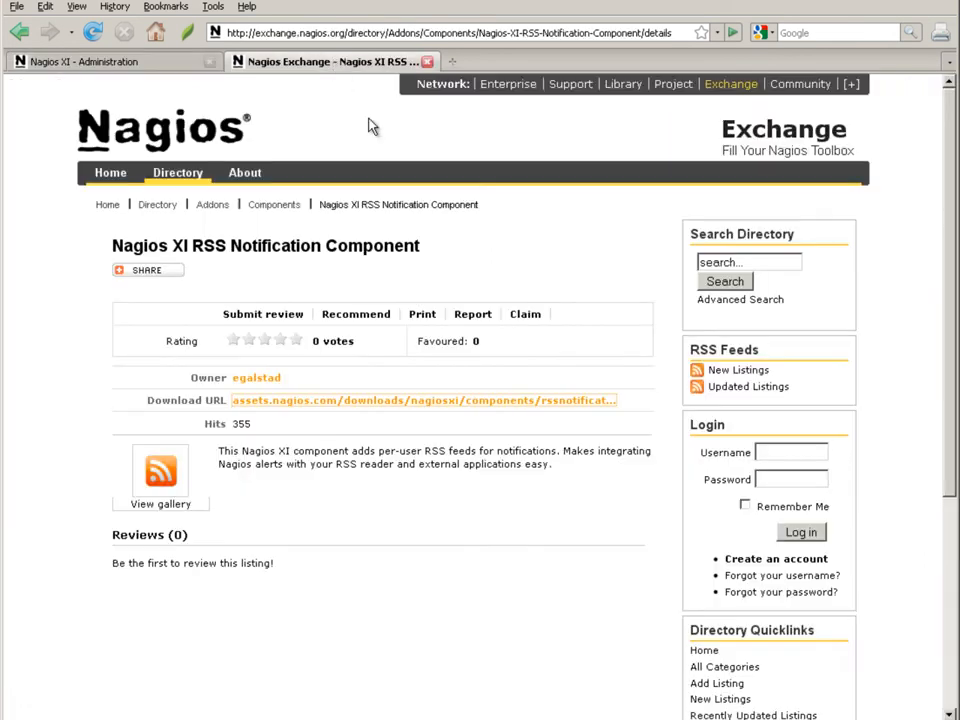
{"action": "mouse_move", "coordinate": [432, 250]}
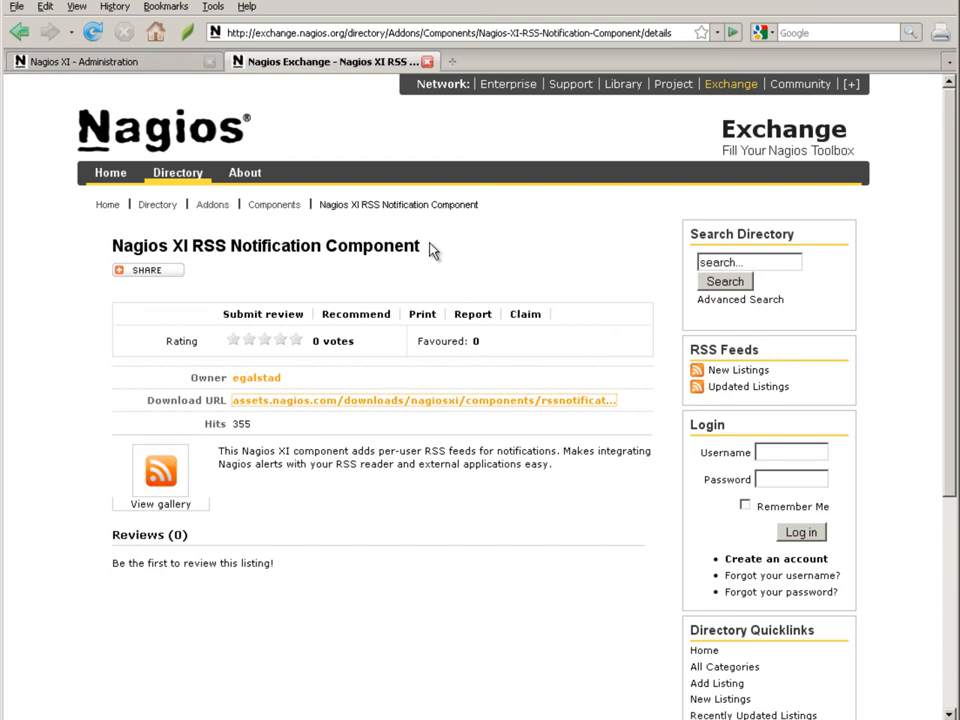
{"action": "right_click", "coordinate": [420, 400]}
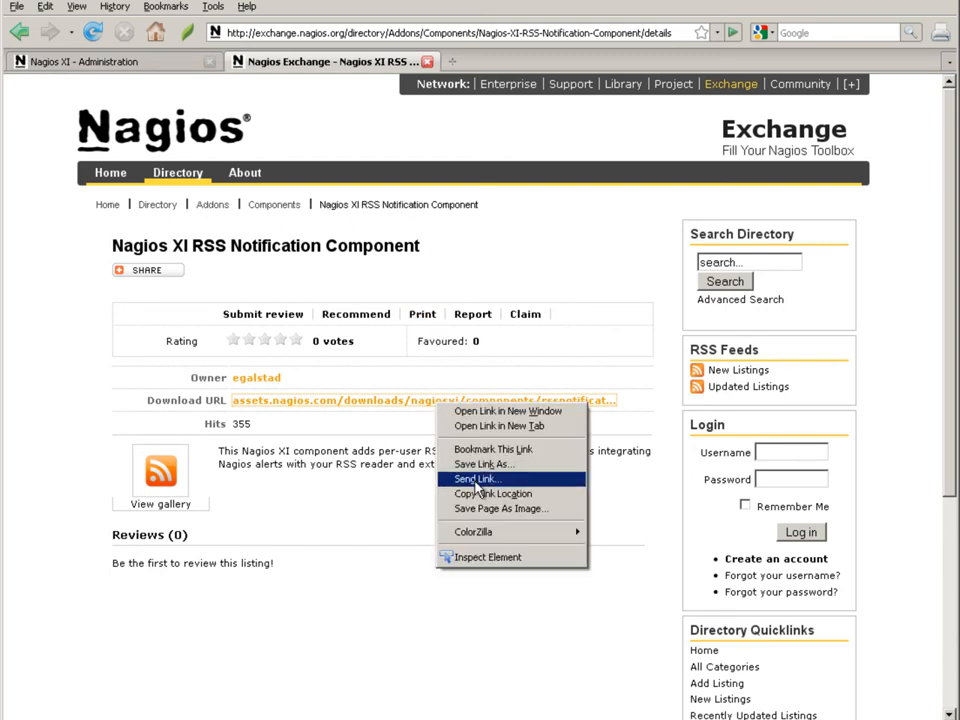
{"action": "left_click", "coordinate": [483, 464]}
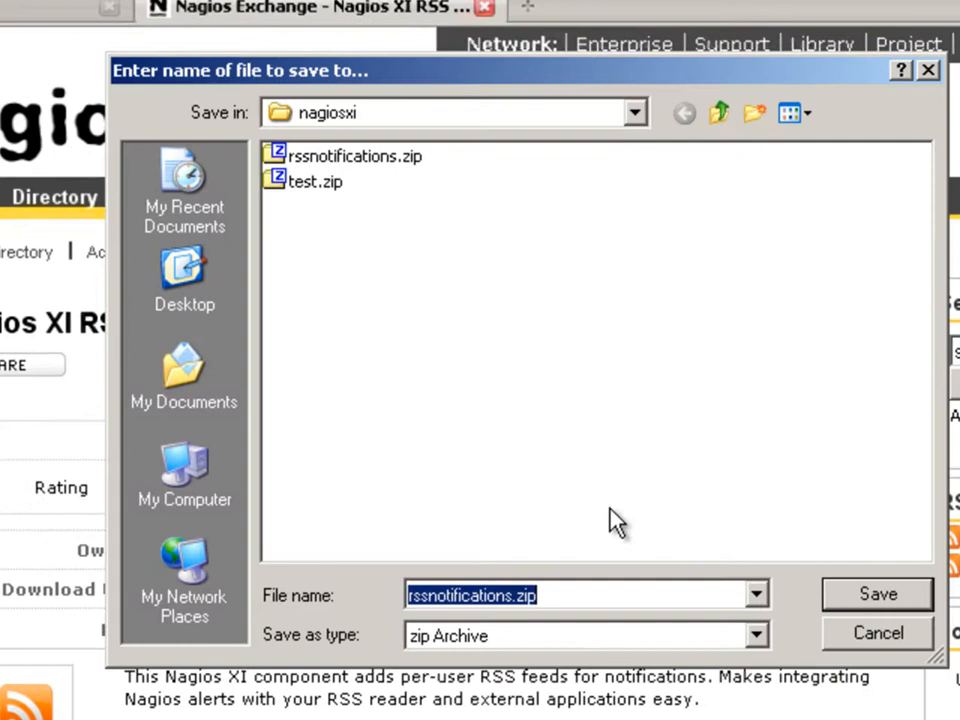
{"action": "mouse_move", "coordinate": [863, 645]}
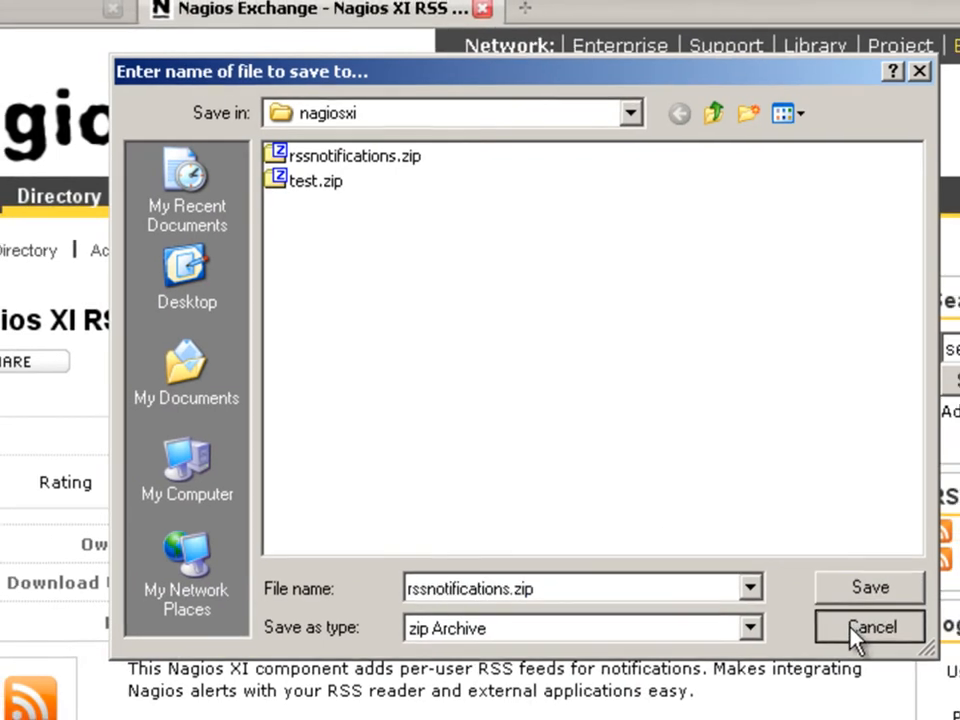
{"action": "left_click", "coordinate": [869, 627]}
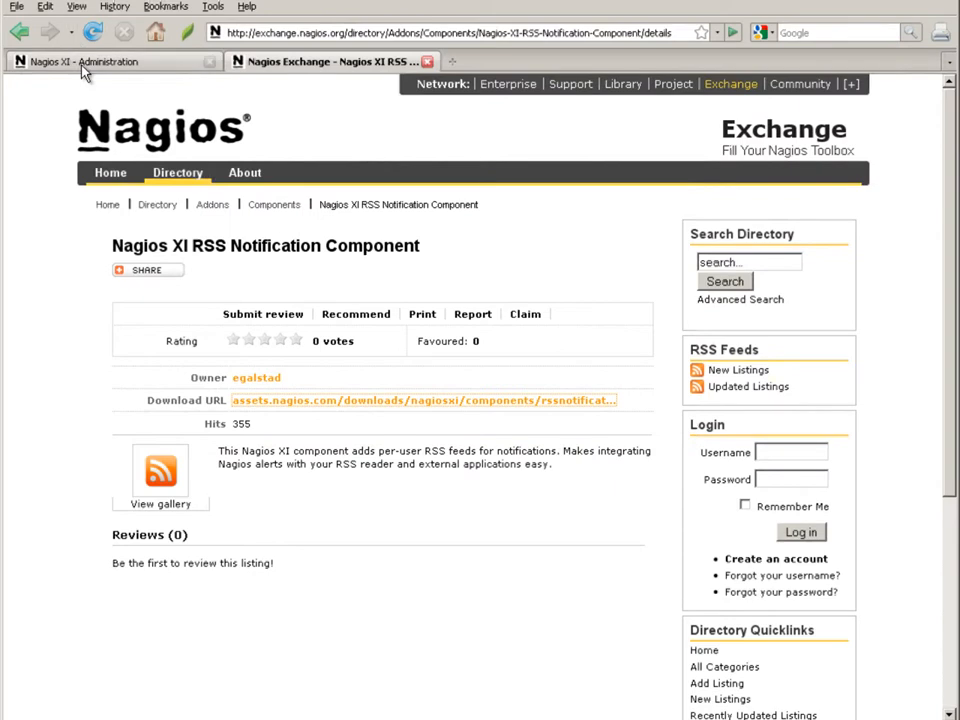
Upload rssnotifications.zip in Manage Components to install the RSS notification component
{"action": "left_click", "coordinate": [100, 61]}
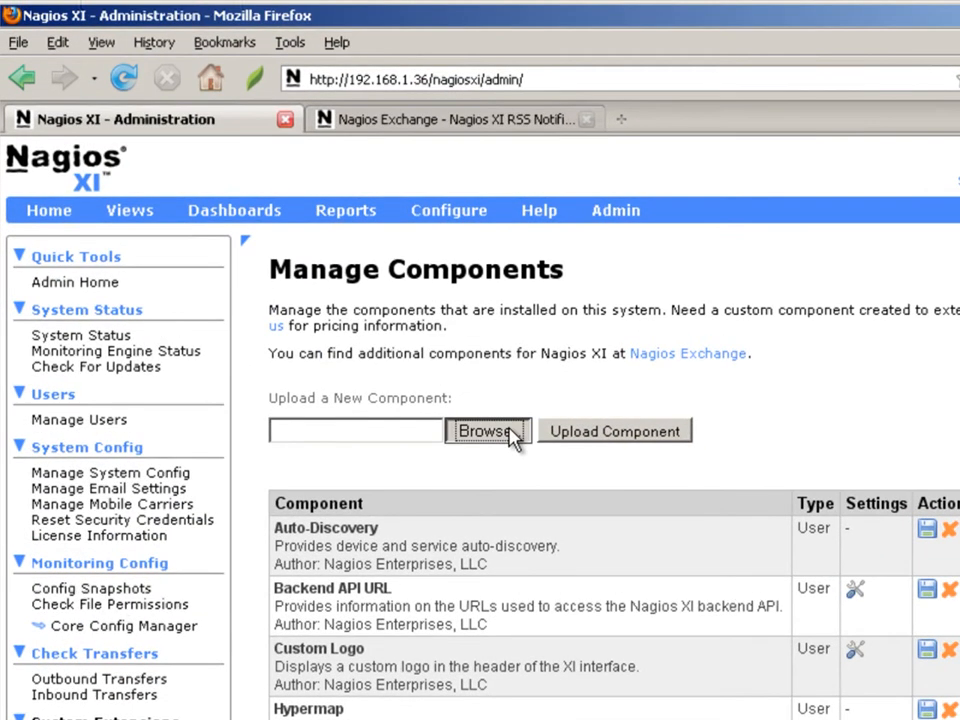
{"action": "left_click", "coordinate": [487, 431]}
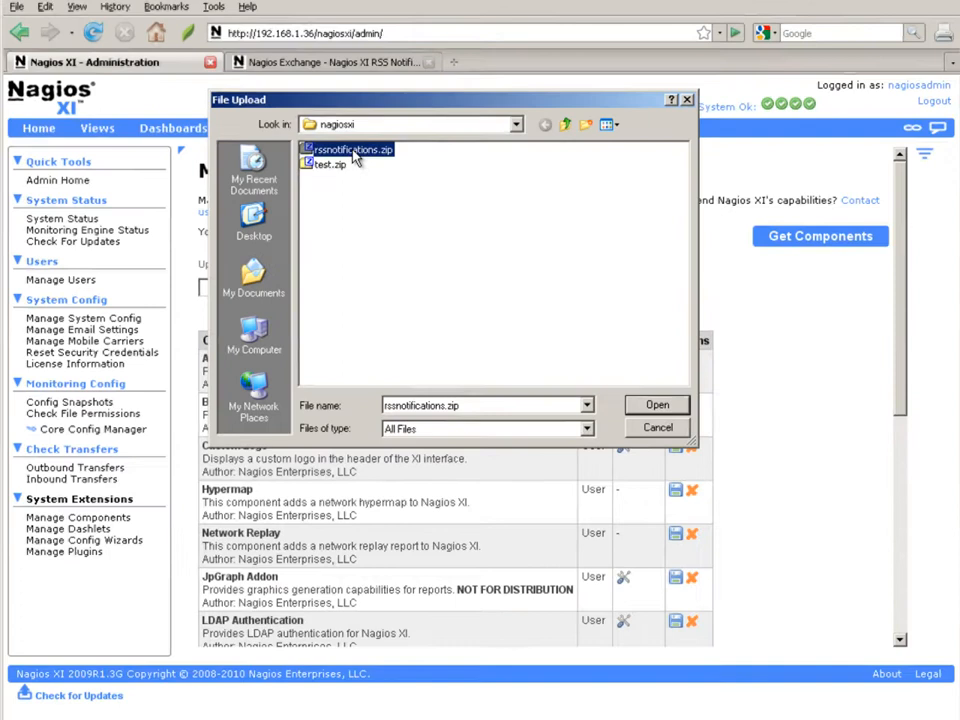
{"action": "left_click", "coordinate": [657, 405]}
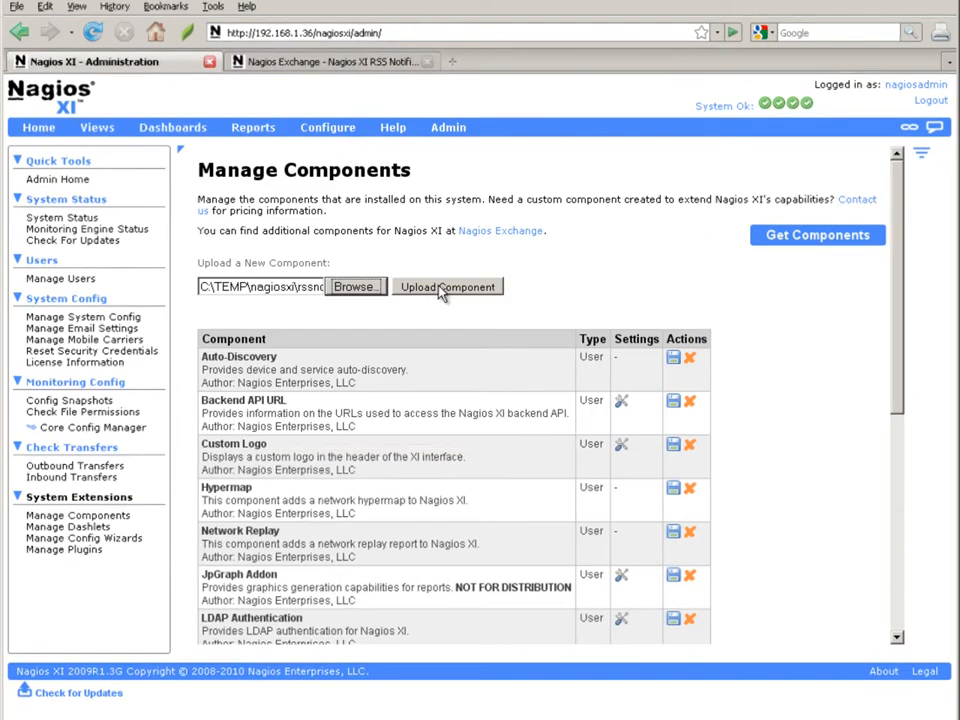
{"action": "left_click", "coordinate": [447, 287]}
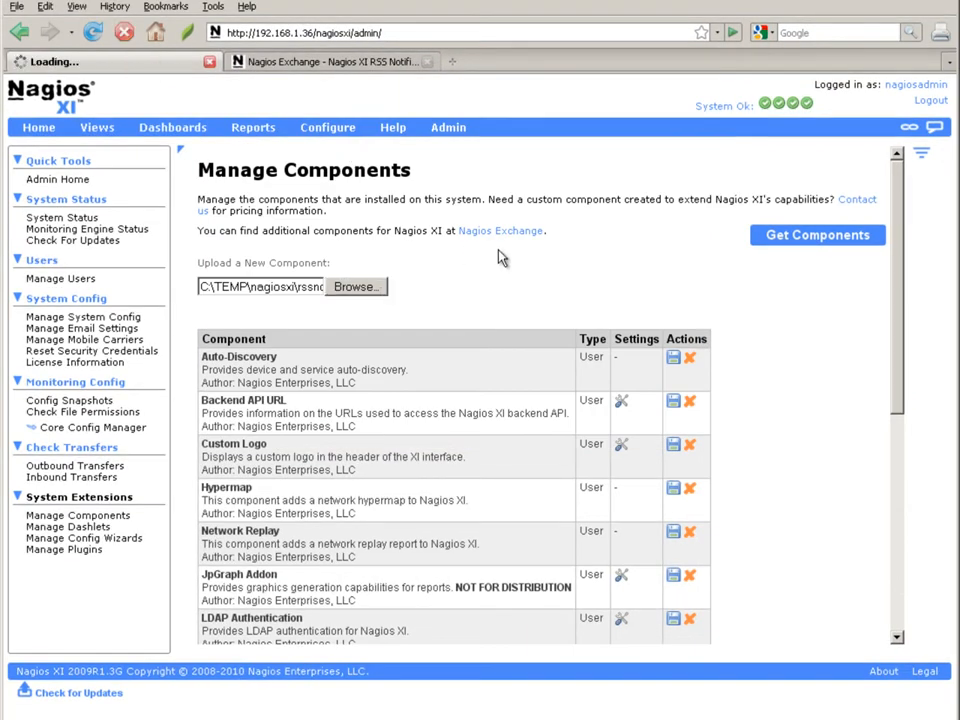
{"action": "left_click", "coordinate": [448, 328]}
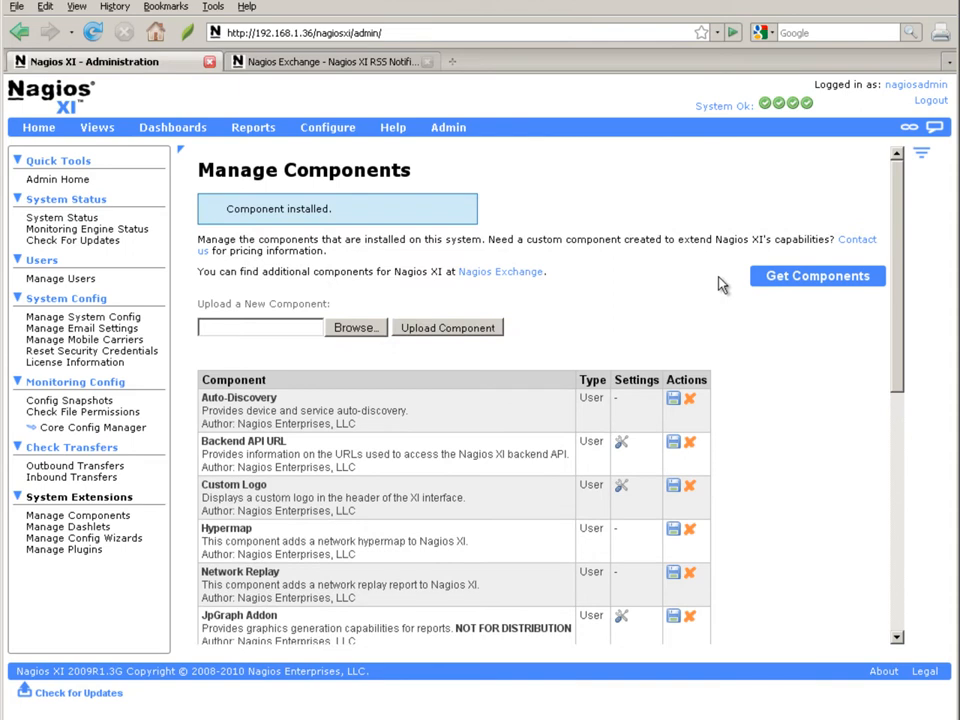
Scroll the Manage Components table down to the RSS Notifications row
{"action": "scroll", "scroll_direction": "down", "scroll_amount": 3}
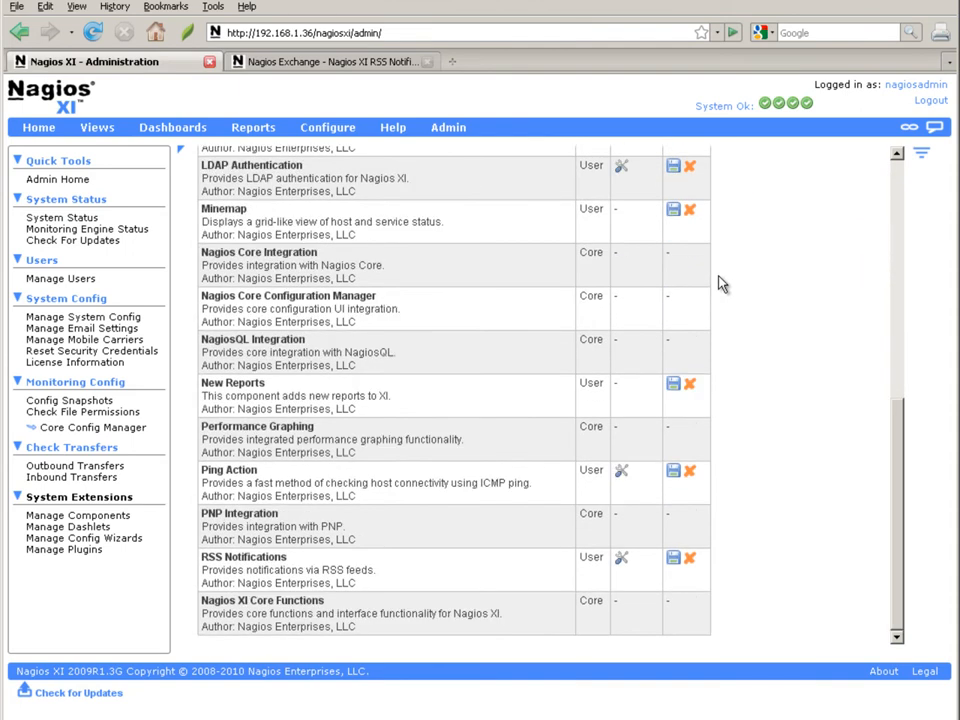
{"action": "mouse_move", "coordinate": [678, 505]}
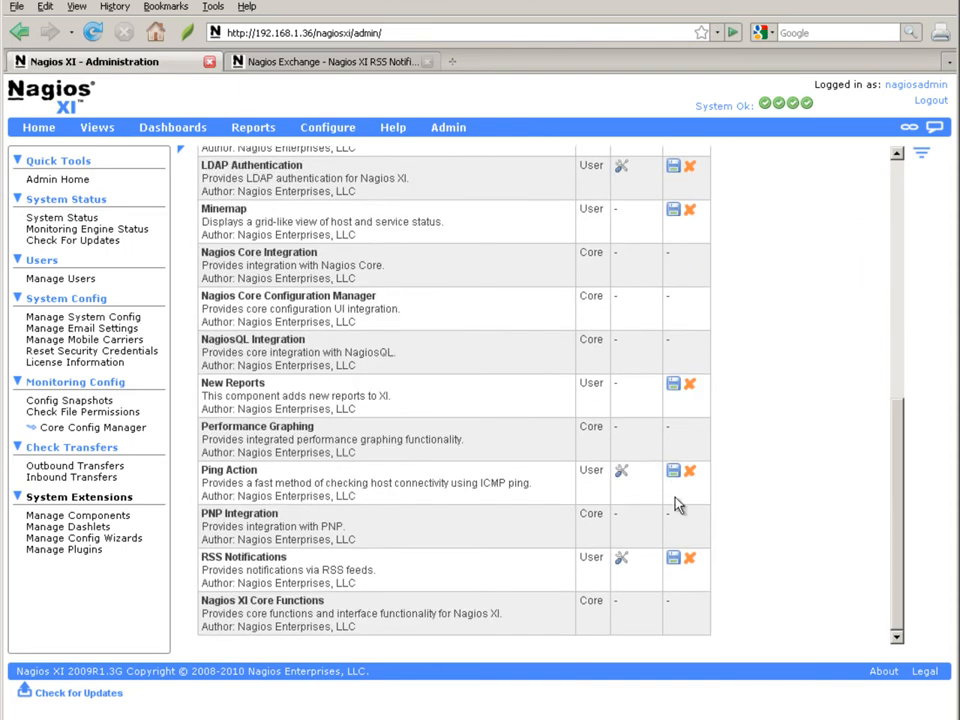
{"action": "mouse_move", "coordinate": [621, 558]}
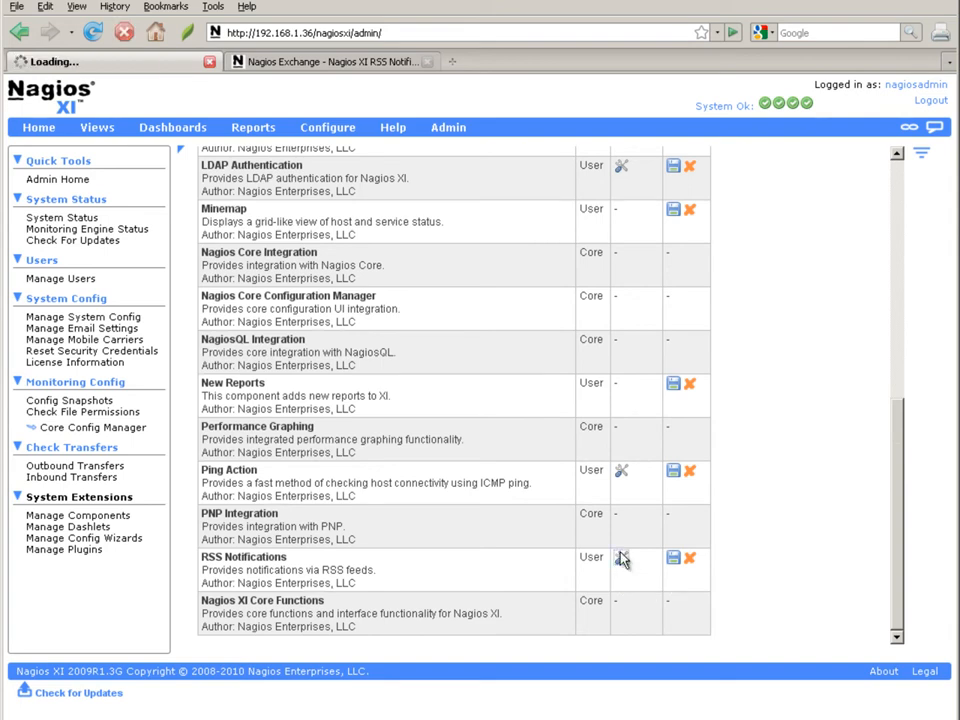
Open the RSS Notifications component settings and tick Enable Integration
{"action": "left_click", "coordinate": [621, 558]}
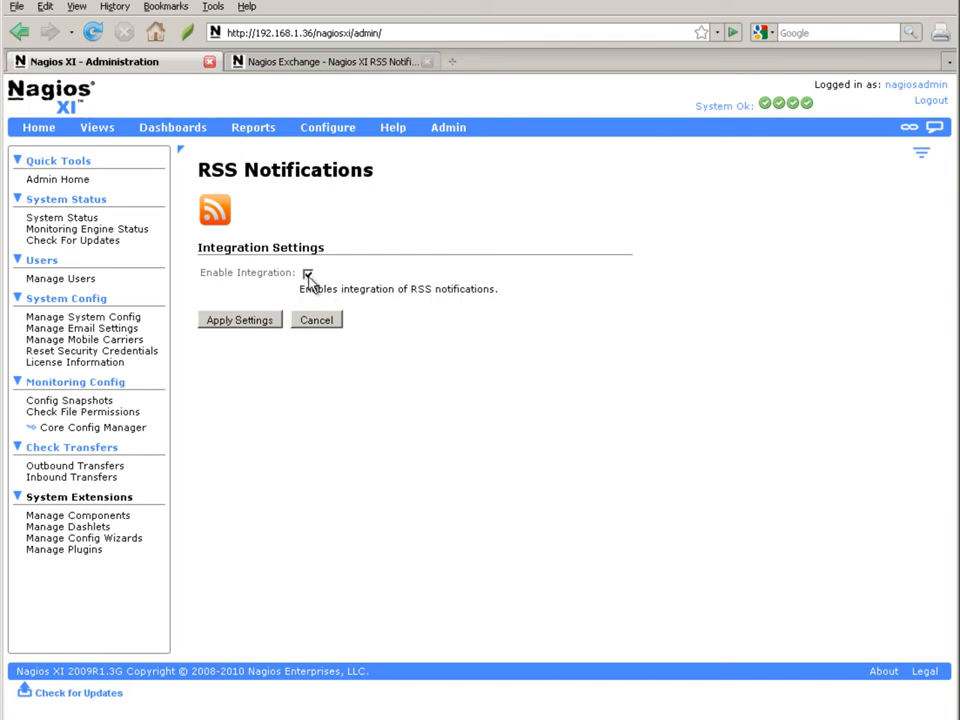
{"action": "left_click", "coordinate": [239, 319]}
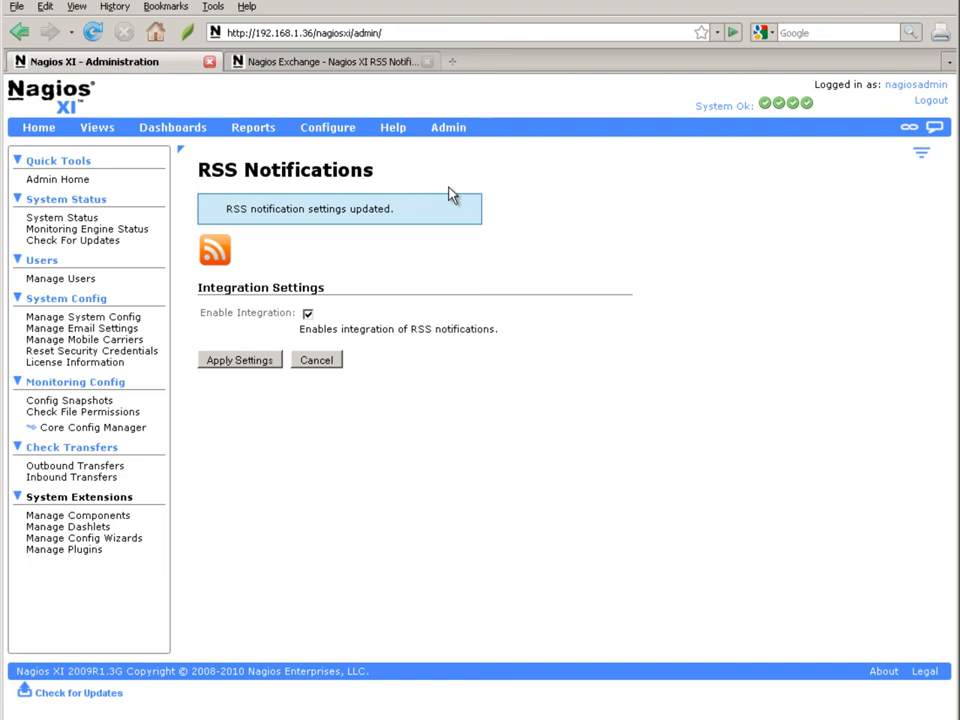
{"action": "mouse_move", "coordinate": [878, 85]}
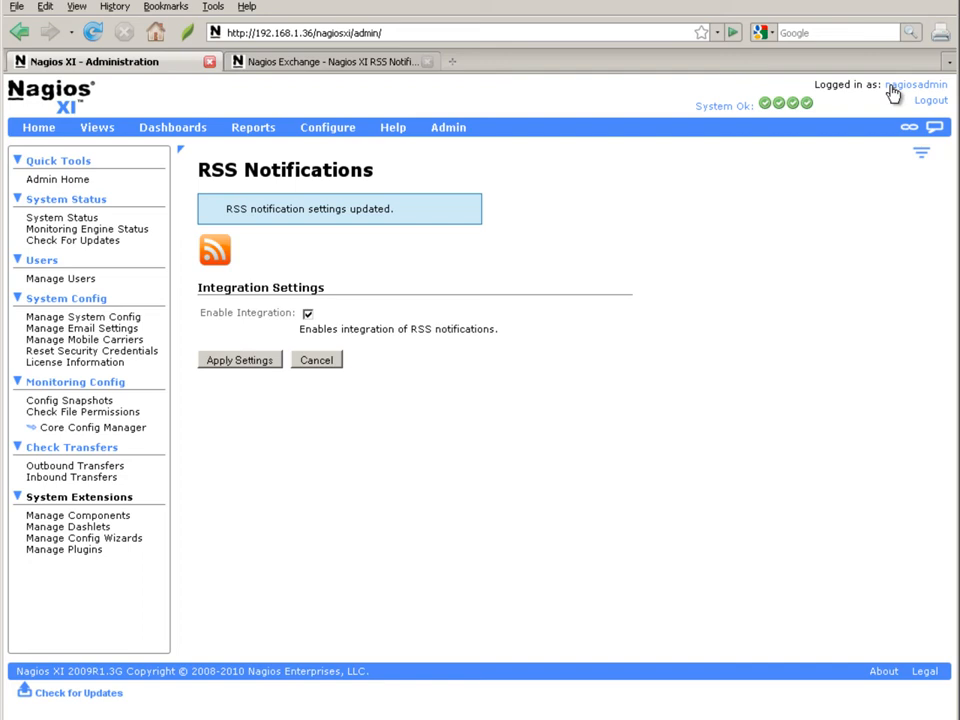
Apply the RSS integration settings and open the admin account's Notification Methods page
{"action": "right_click", "coordinate": [915, 84]}
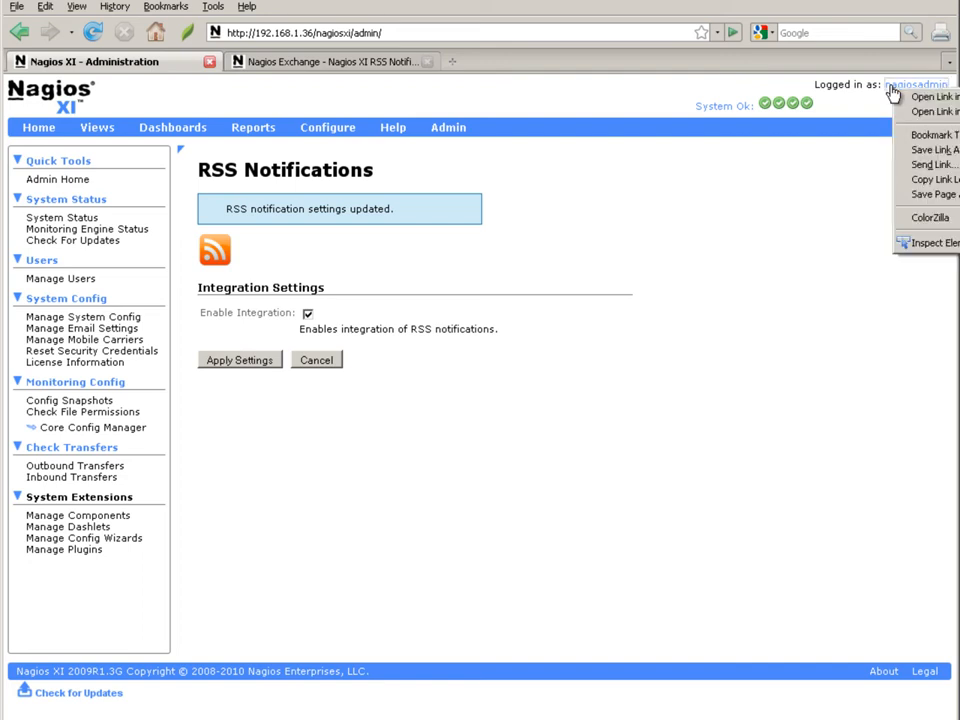
{"action": "mouse_move", "coordinate": [915, 111]}
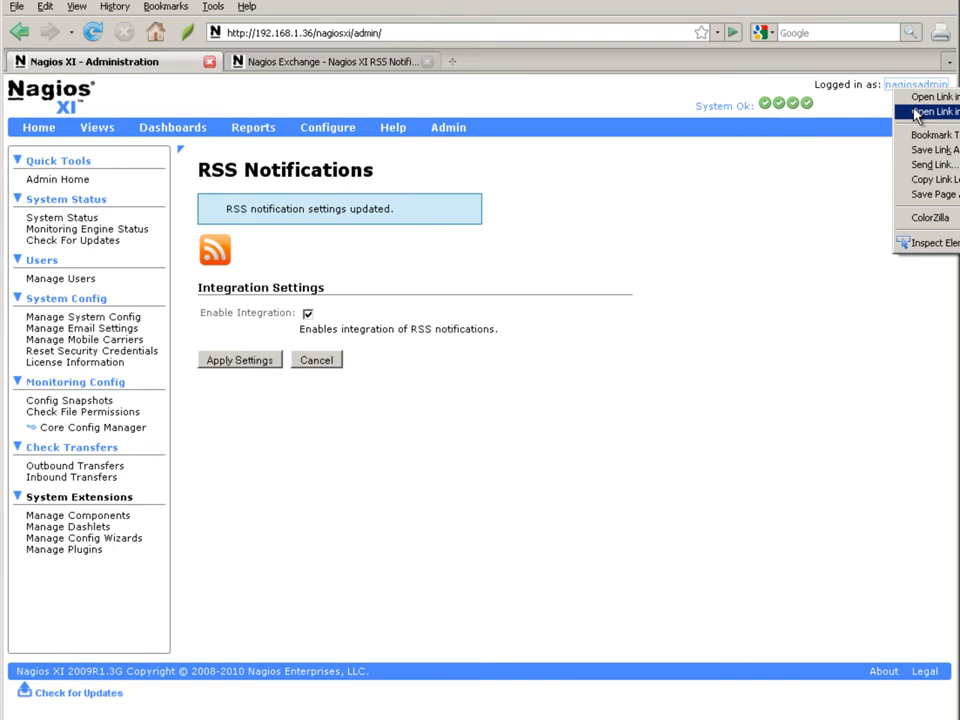
{"action": "left_click", "coordinate": [933, 111]}
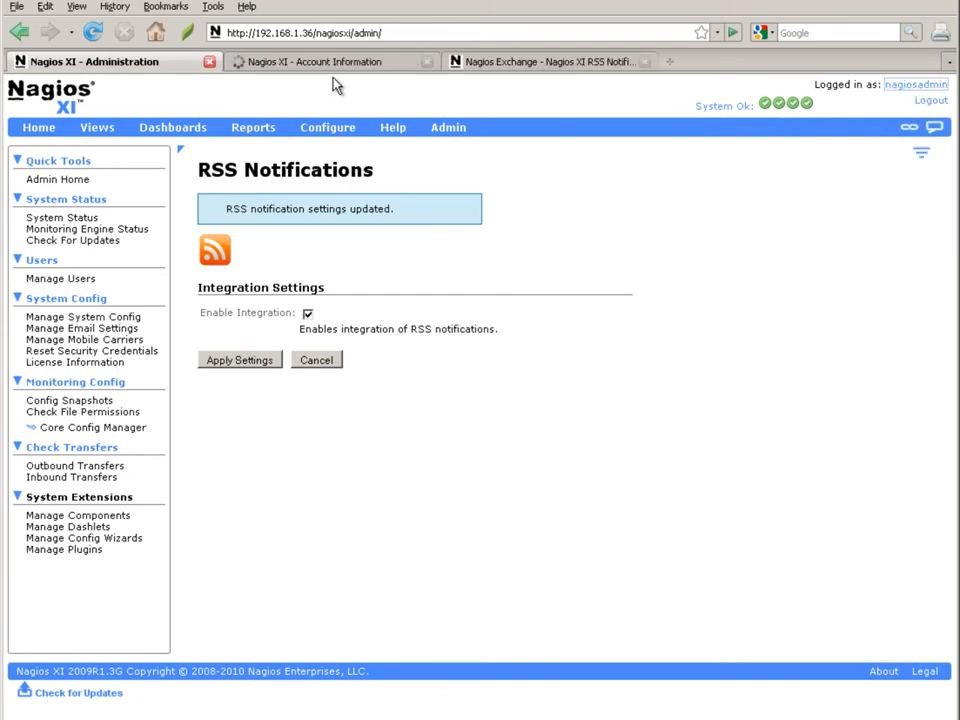
{"action": "left_click", "coordinate": [333, 61]}
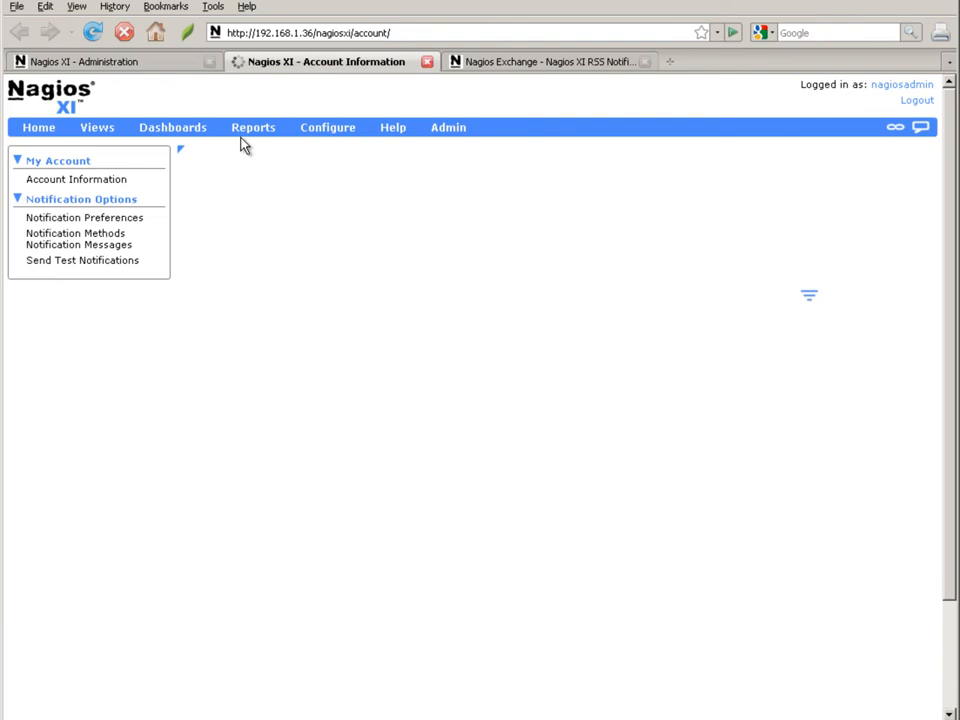
{"action": "left_click", "coordinate": [76, 179]}
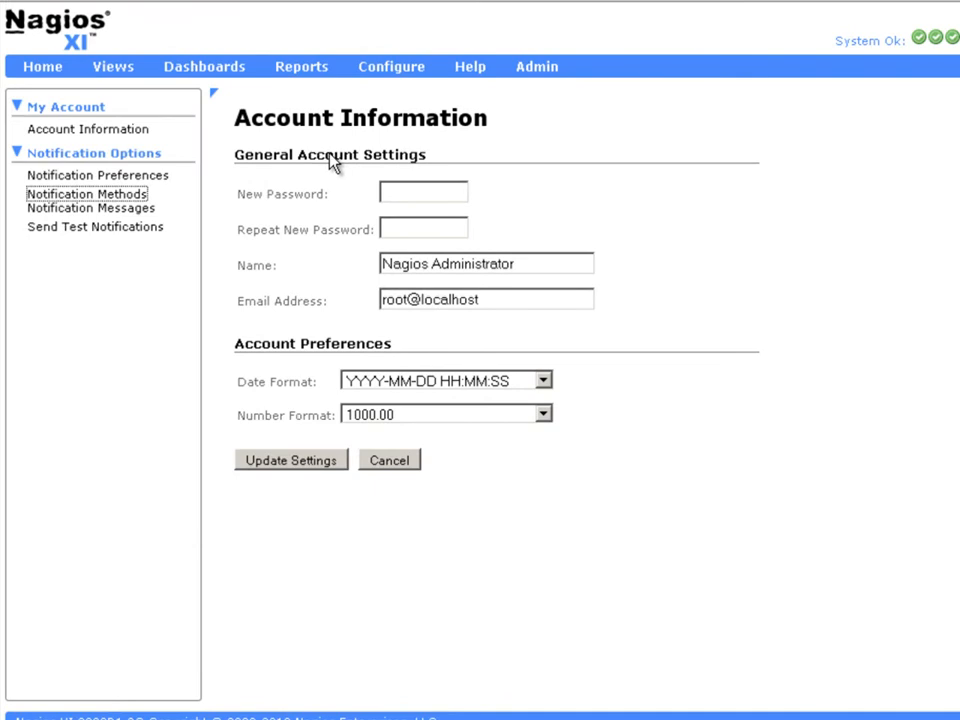
{"action": "left_click", "coordinate": [86, 193]}
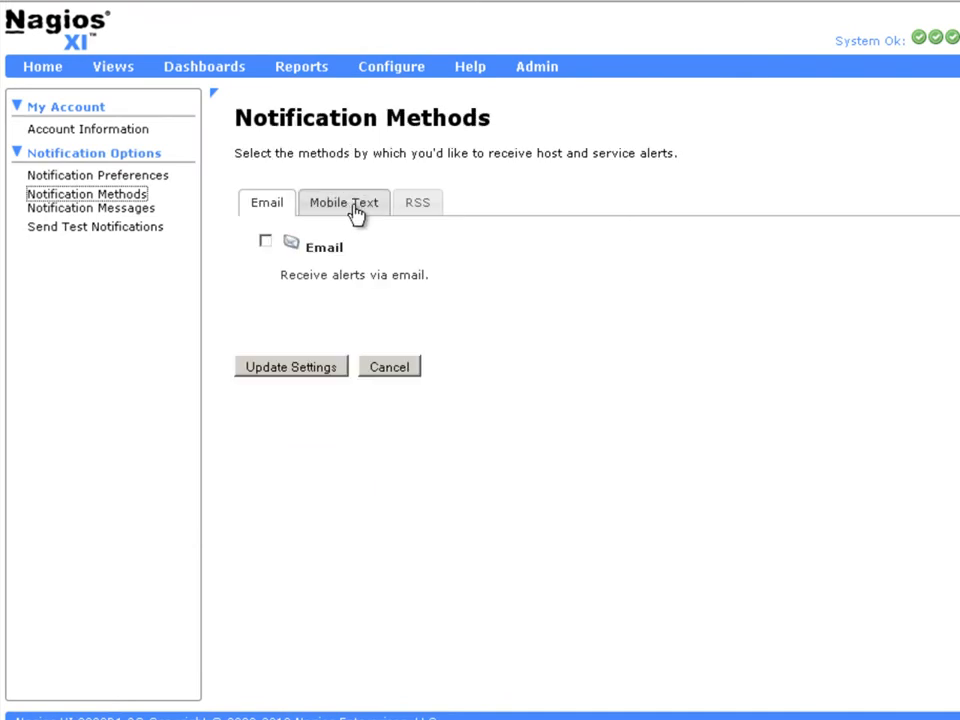
Show the RSS method, with RSS Notifications checked and a personal feed link
{"action": "left_click", "coordinate": [417, 202]}
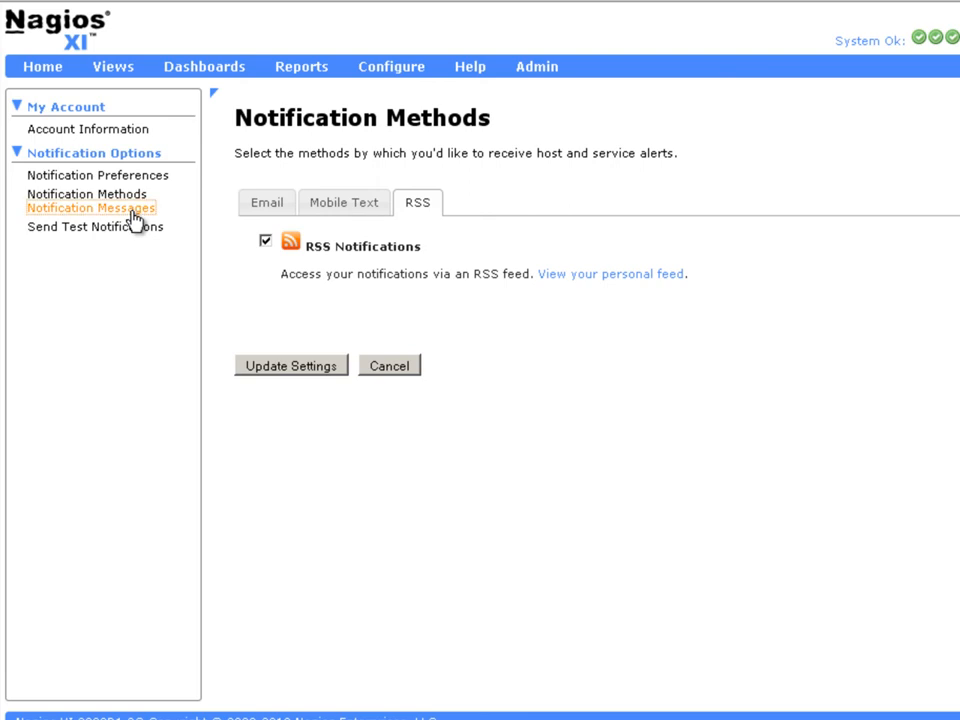
Show the RSS host and service alert title and description templates under Notification Messages
{"action": "left_click", "coordinate": [88, 208]}
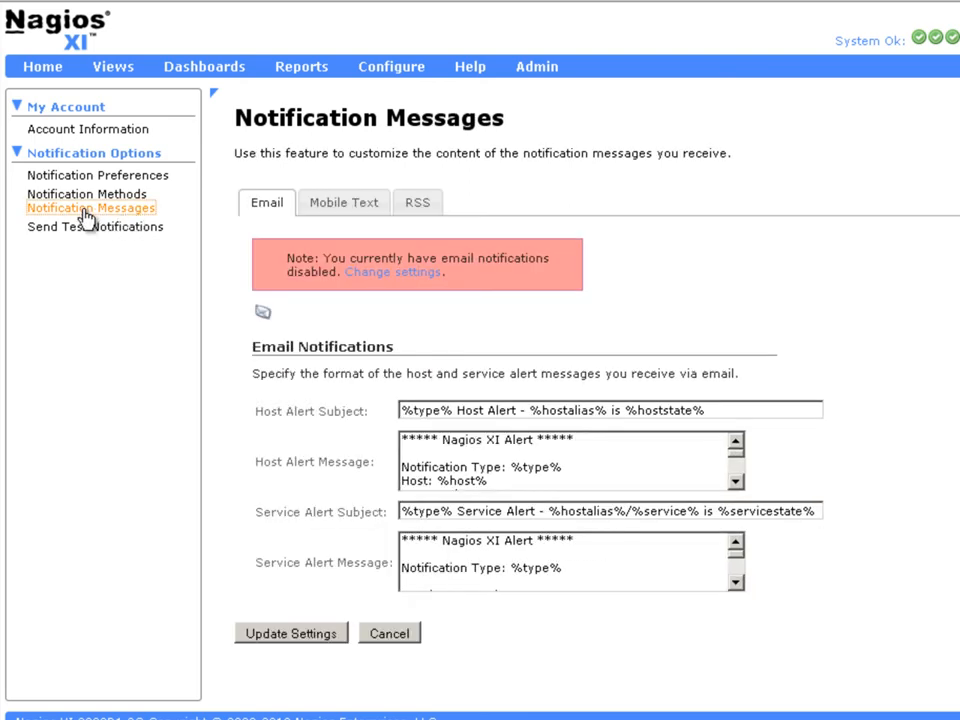
{"action": "mouse_move", "coordinate": [462, 208]}
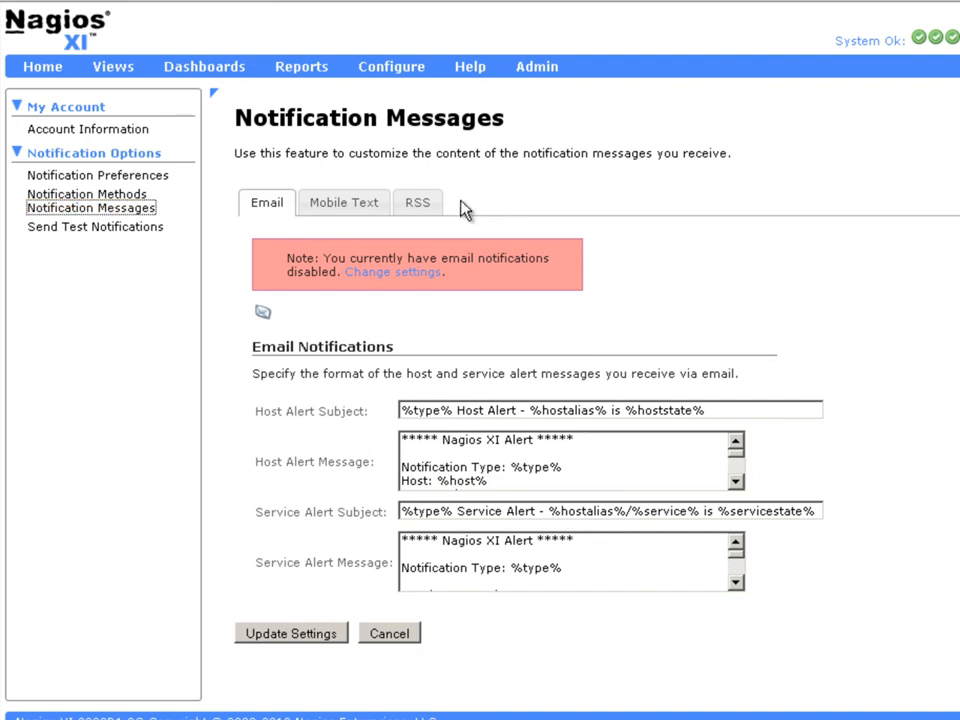
{"action": "left_click", "coordinate": [417, 202]}
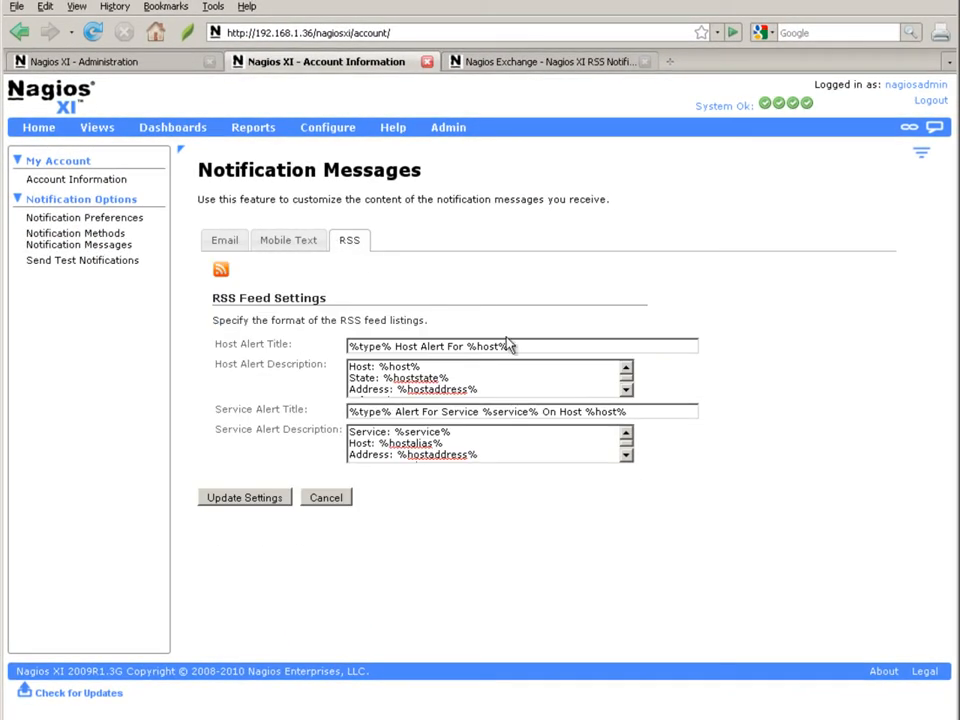
{"action": "mouse_move", "coordinate": [518, 340]}
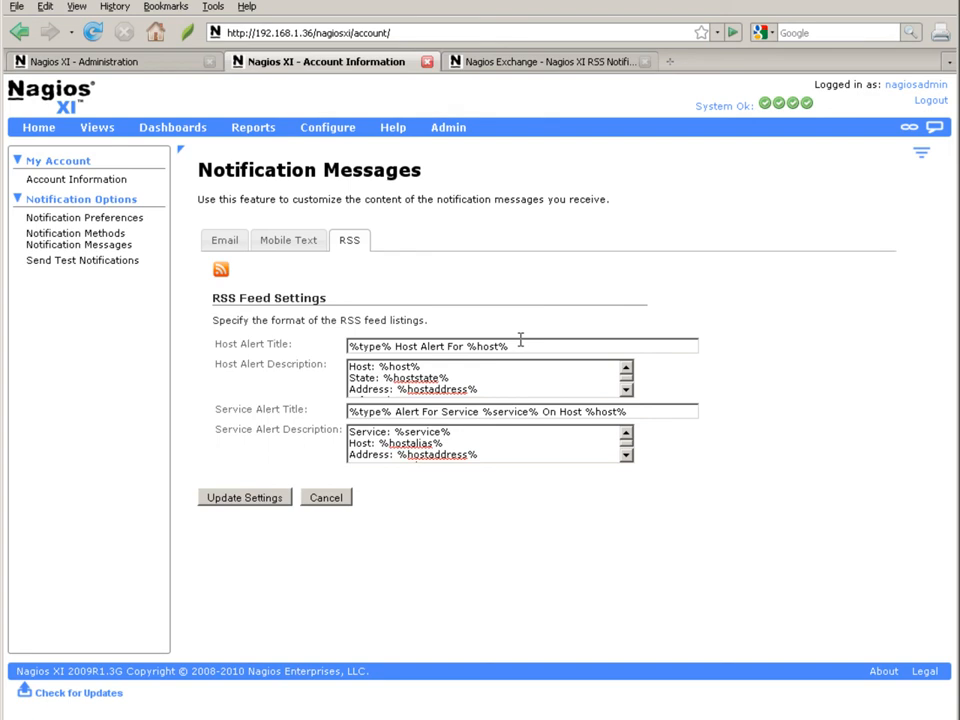
{"action": "mouse_move", "coordinate": [525, 347]}
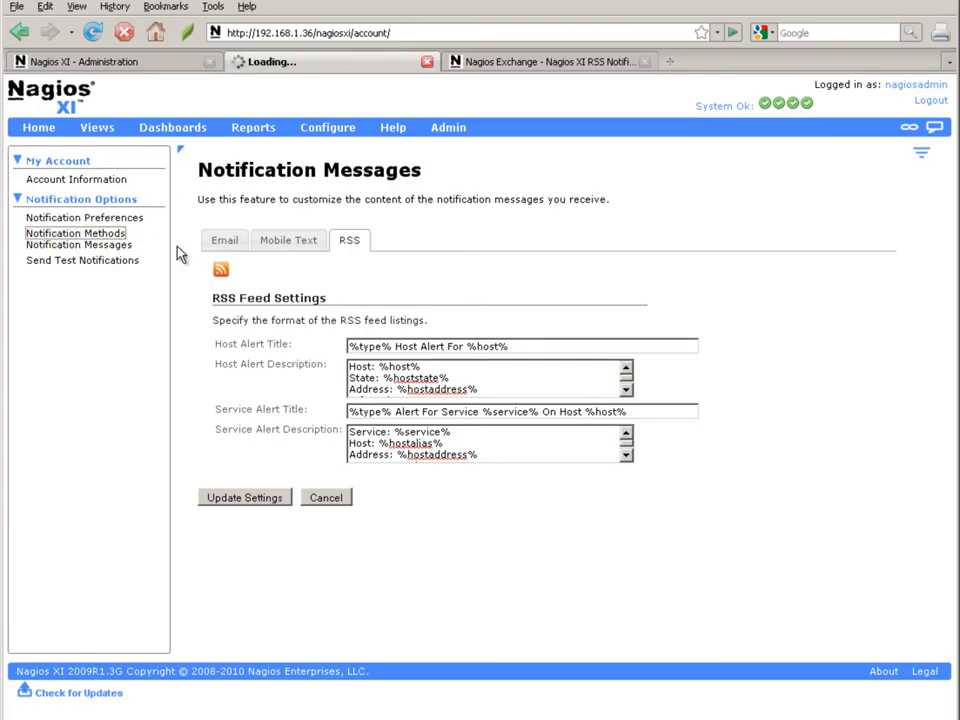
Open 'View your personal feed' from the RSS notification method in a new tab
{"action": "left_click", "coordinate": [75, 232]}
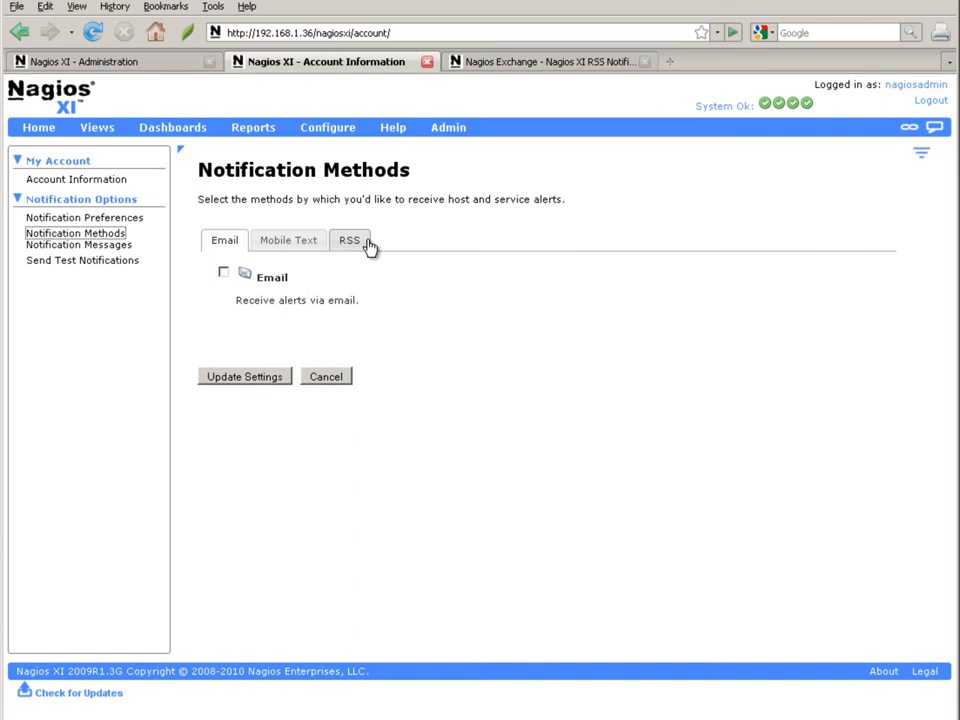
{"action": "left_click", "coordinate": [349, 240]}
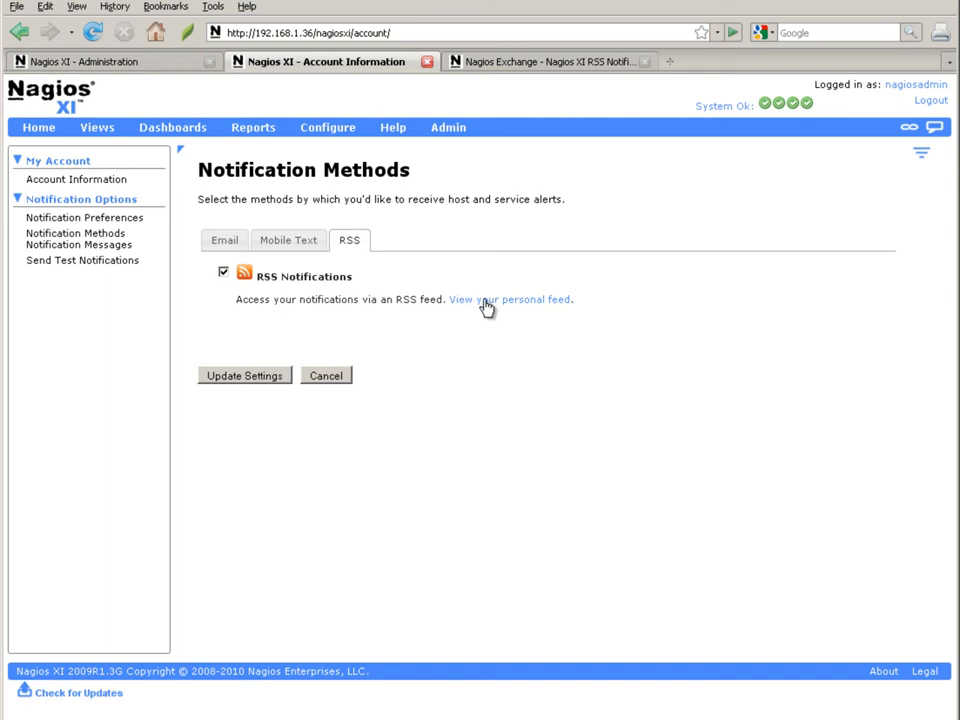
{"action": "right_click", "coordinate": [510, 299]}
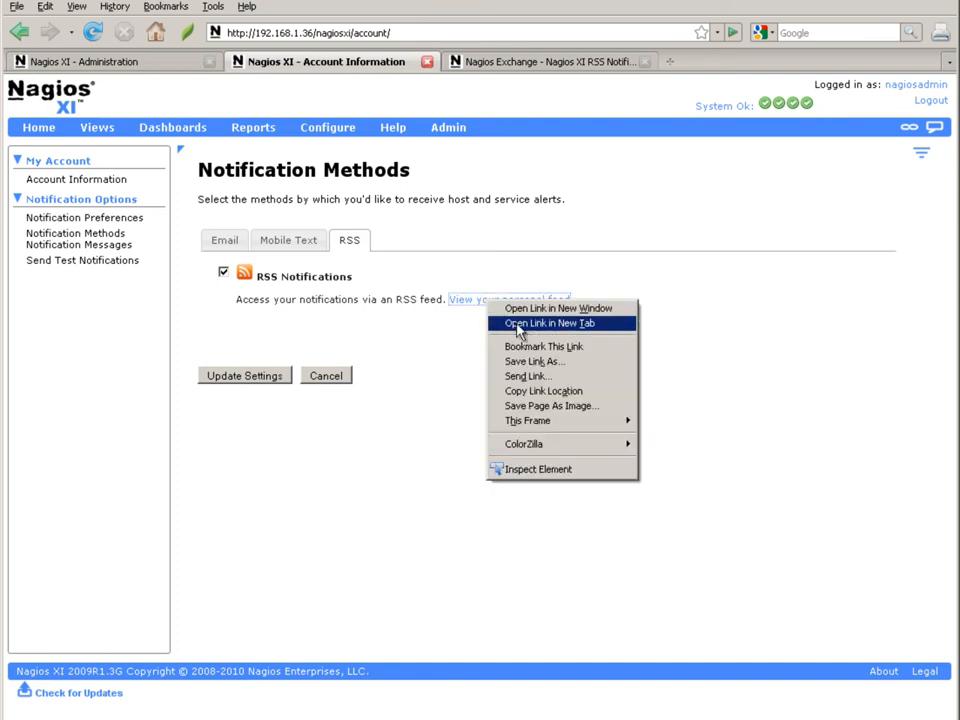
{"action": "left_click", "coordinate": [548, 323]}
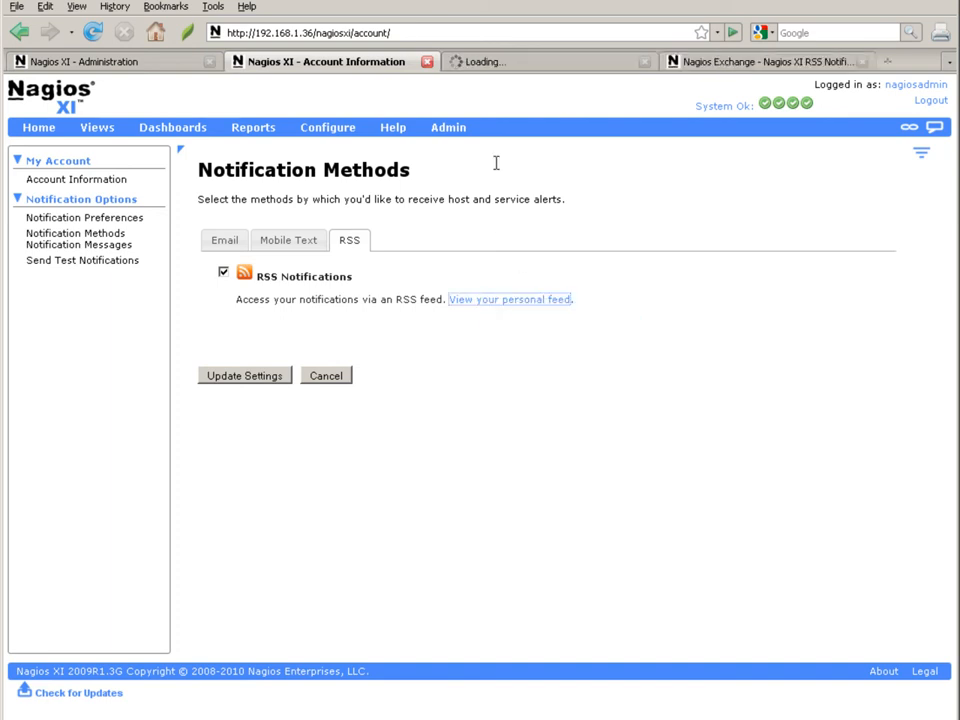
{"action": "left_click", "coordinate": [509, 299]}
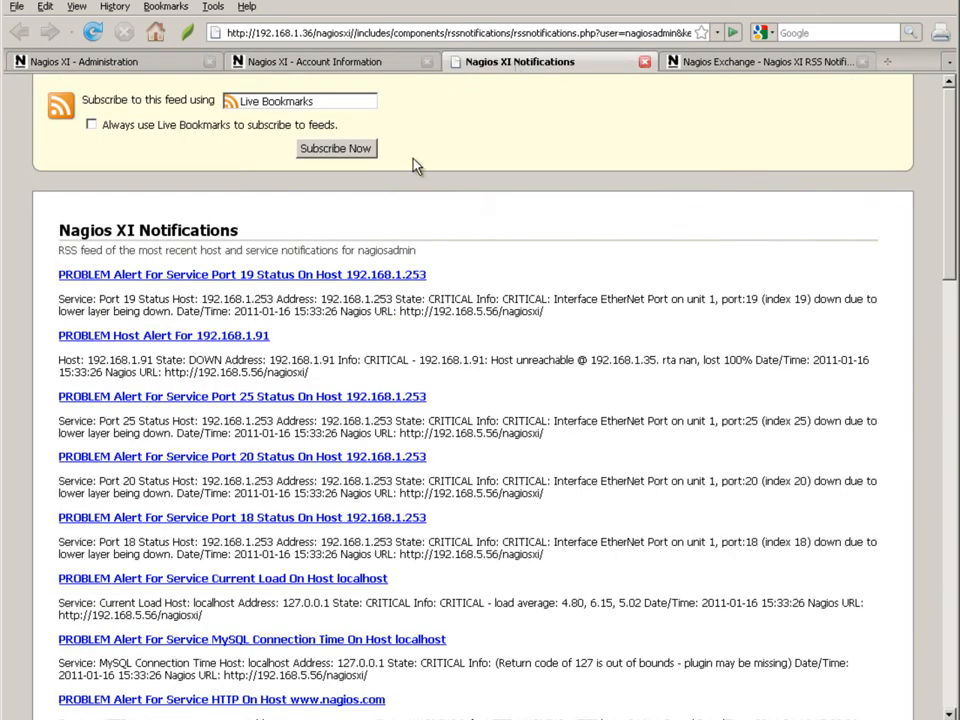
{"action": "mouse_move", "coordinate": [502, 208]}
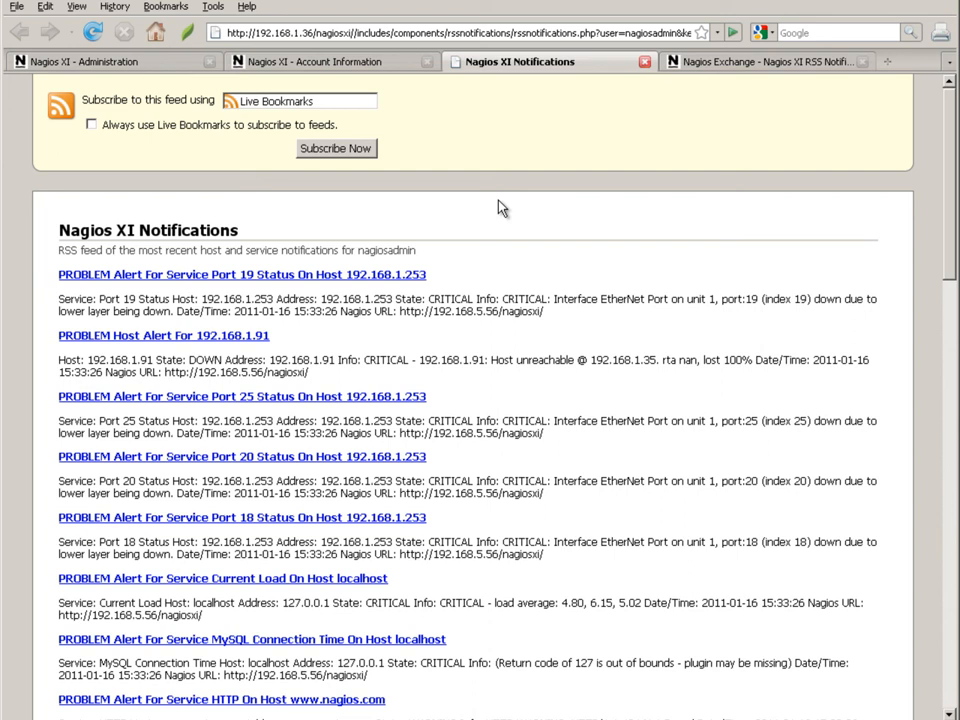
{"action": "mouse_move", "coordinate": [515, 238]}
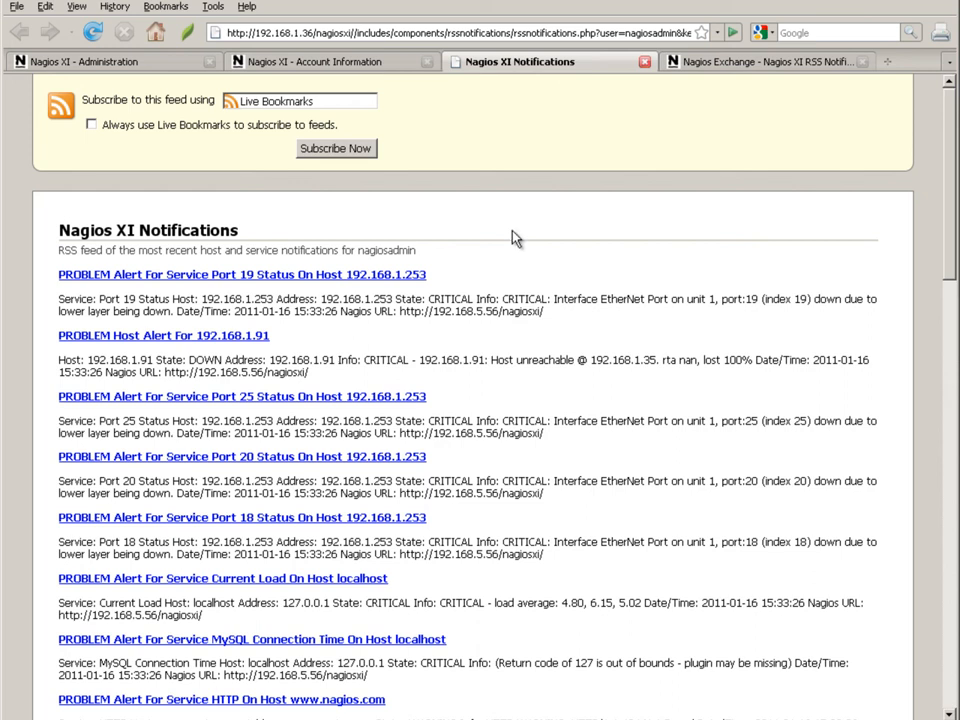
{"action": "mouse_move", "coordinate": [520, 245]}
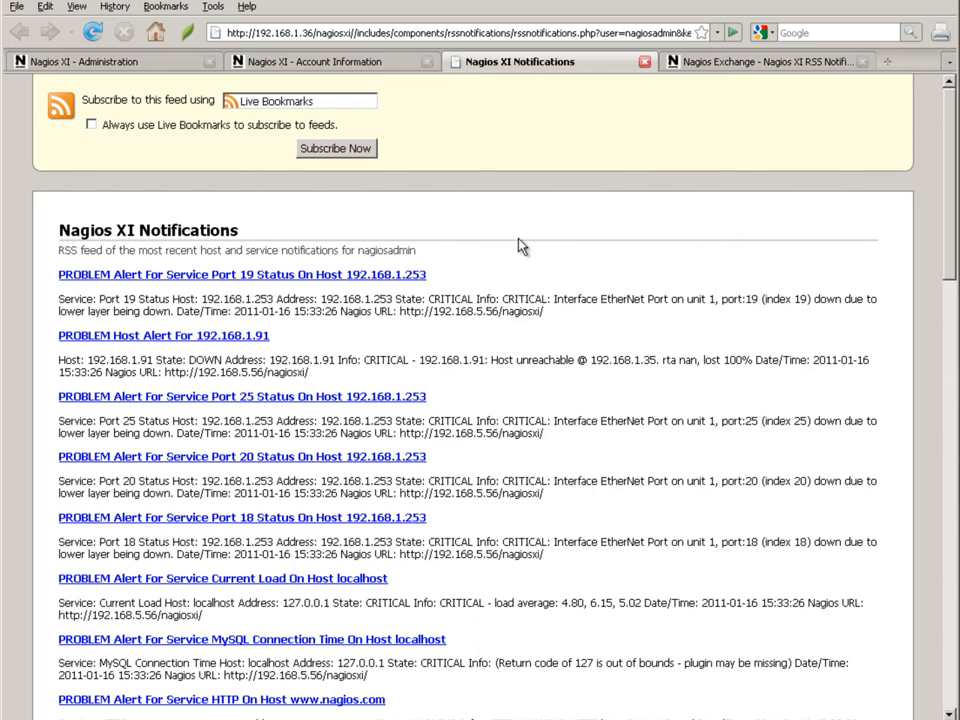
{"action": "scroll", "scroll_direction": "down", "scroll_amount": 3}
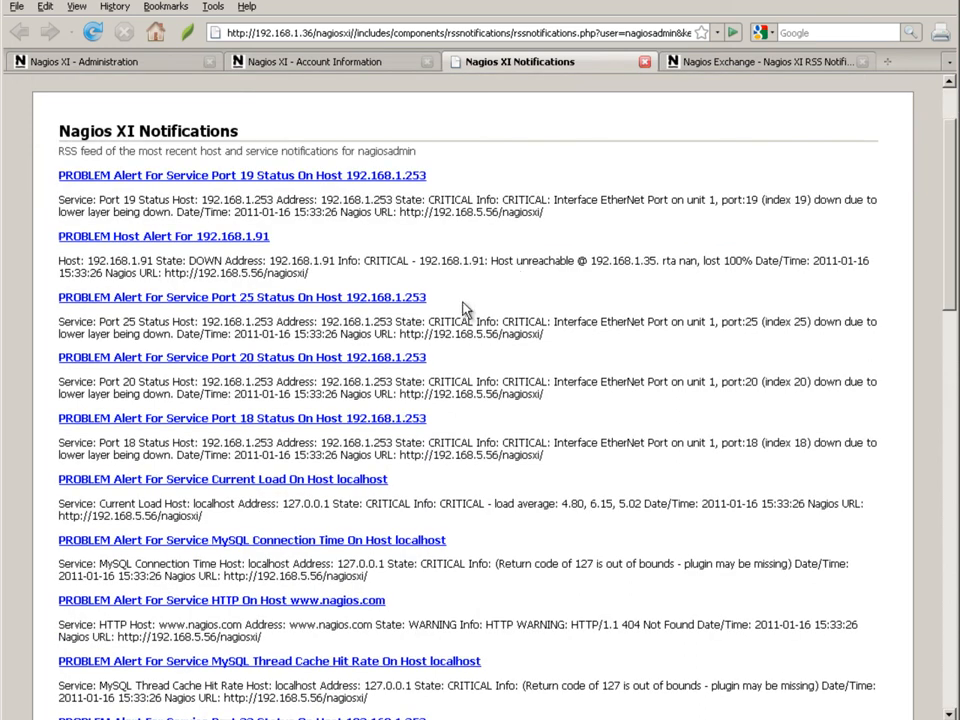
{"action": "mouse_move", "coordinate": [377, 305]}
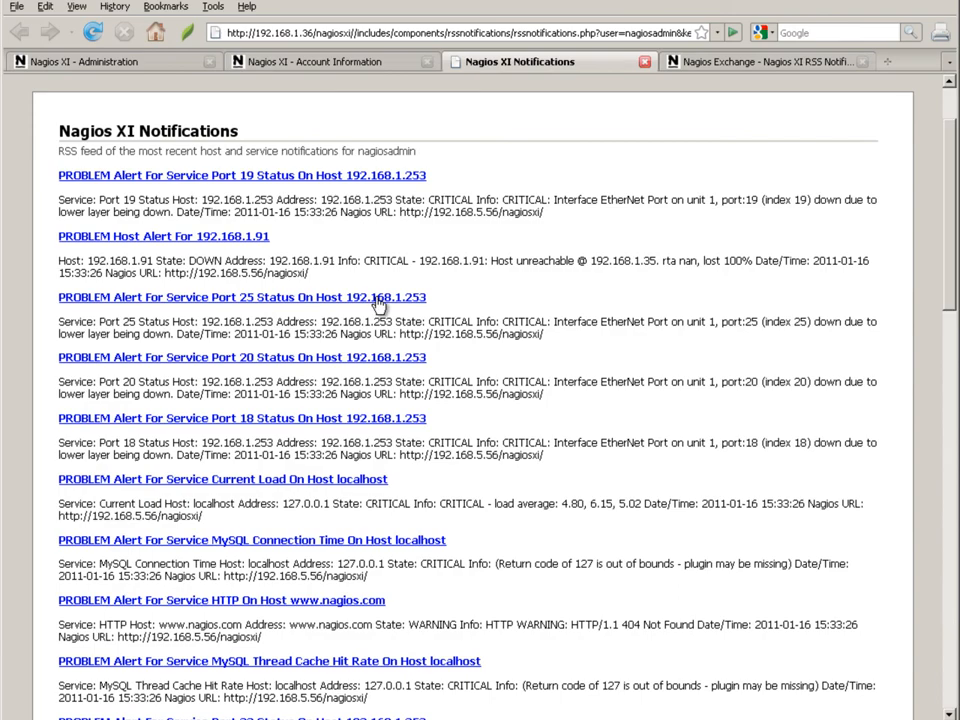